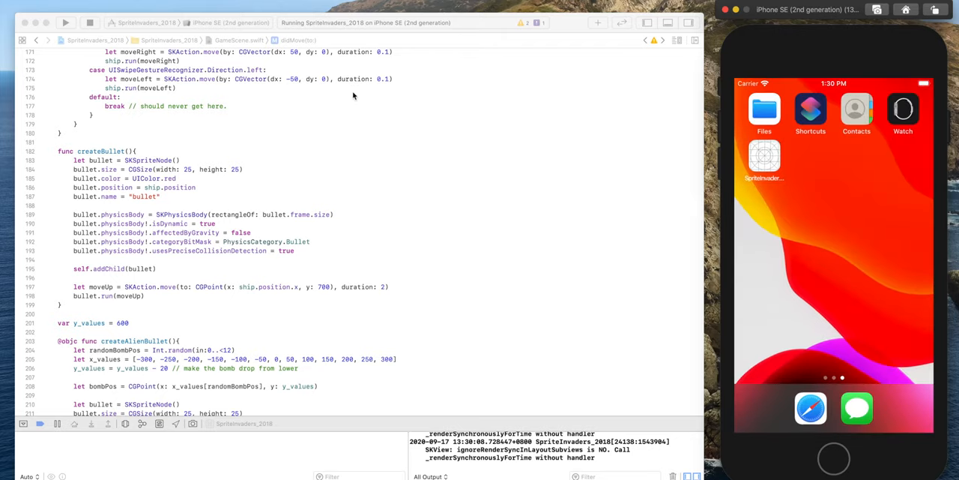
Stop the old SpriteInvaders instance and relaunch the game in the iPhone simulator.
left_click(66, 18)
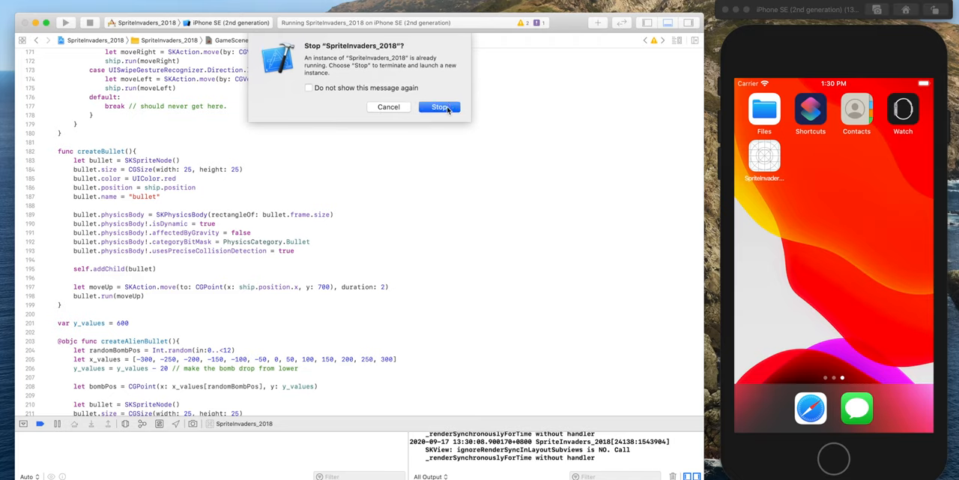
left_click(437, 106)
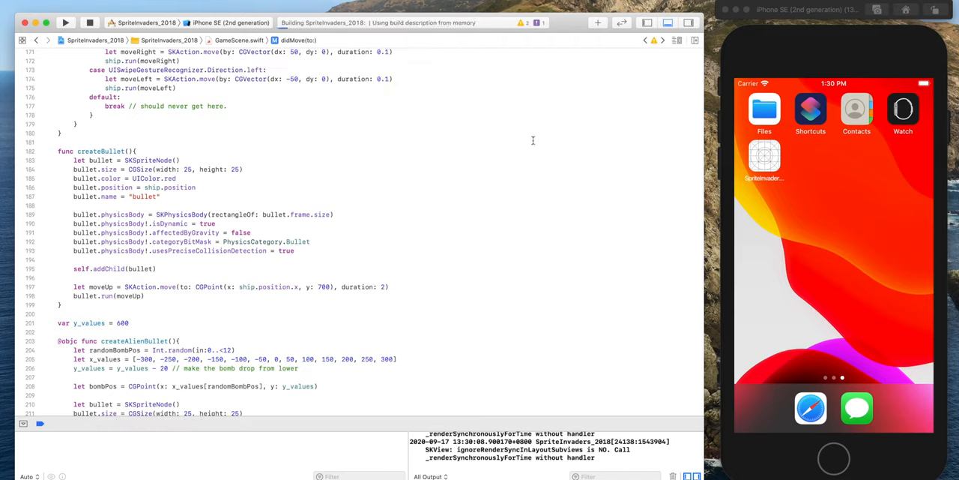
mouse_move(522, 150)
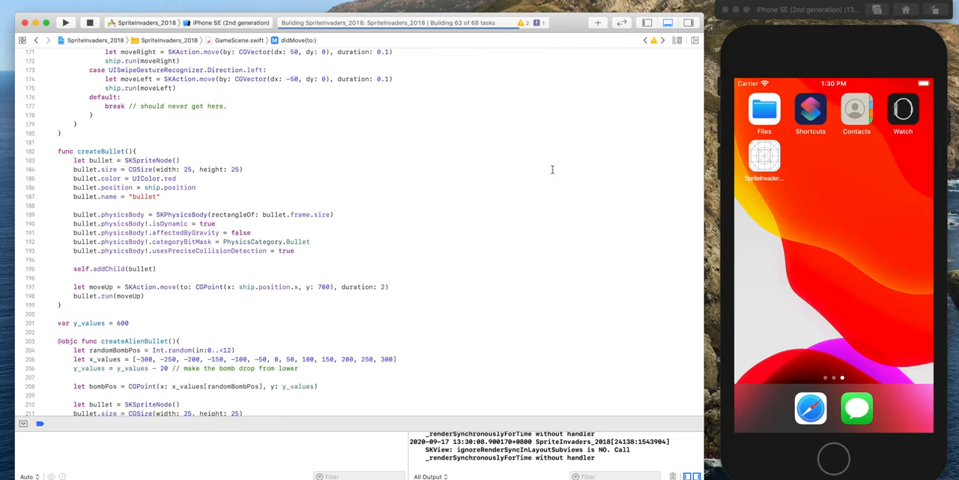
left_click(69, 20)
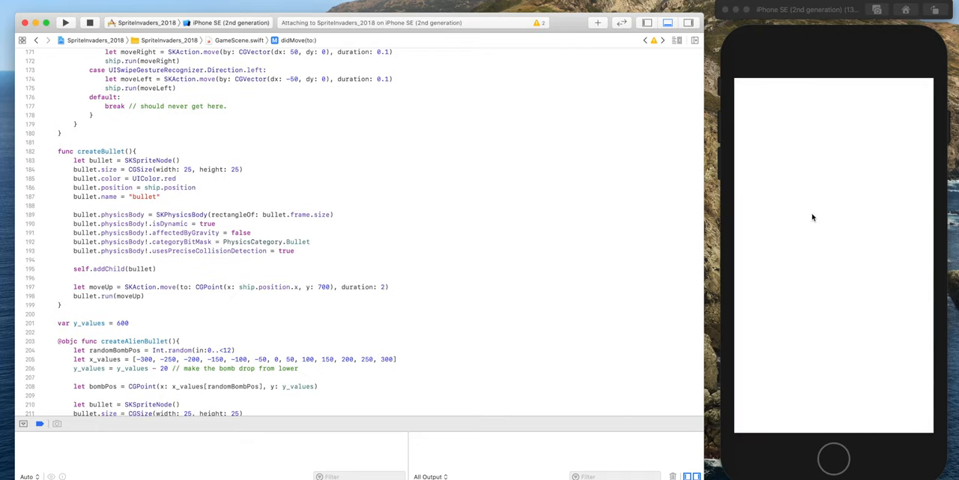
left_click(72, 18)
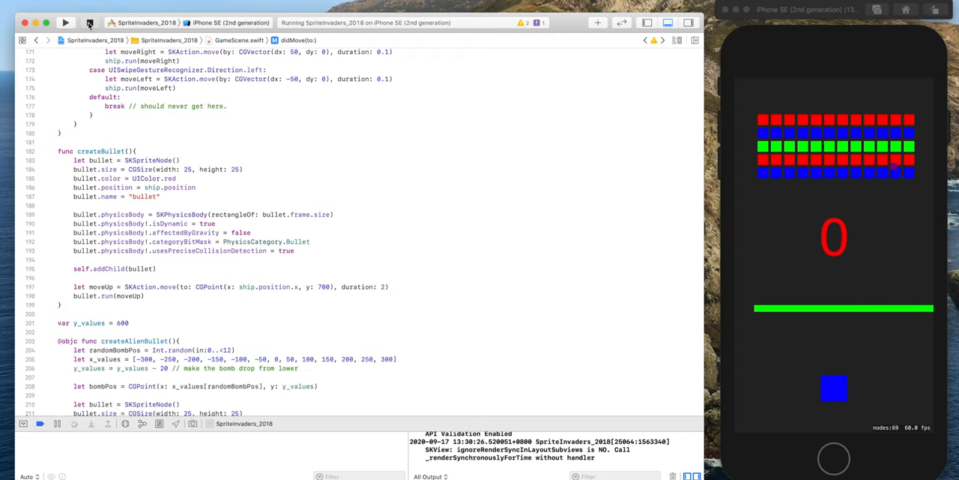
Stop the game and highlight the gameTimer declaration, didMove and its 2.0-second interval.
left_click(93, 21)
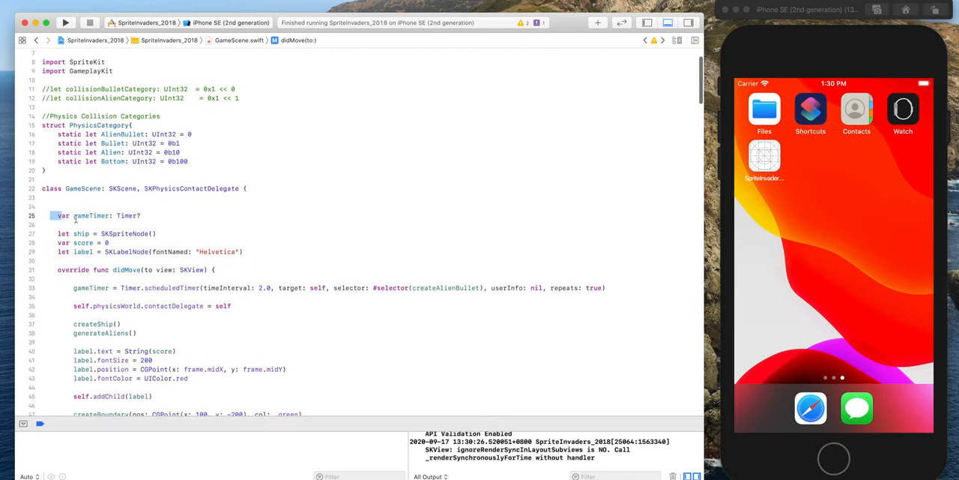
triple_click(90, 215)
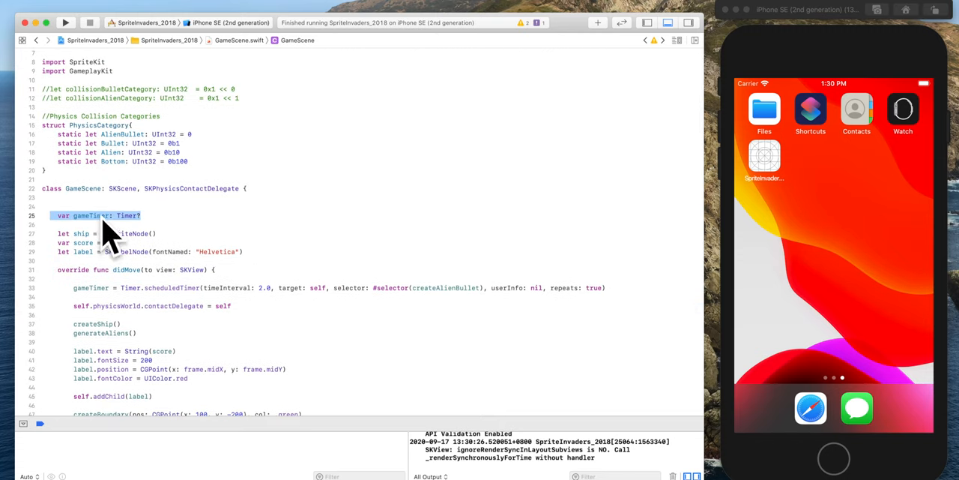
scroll("down", 3)
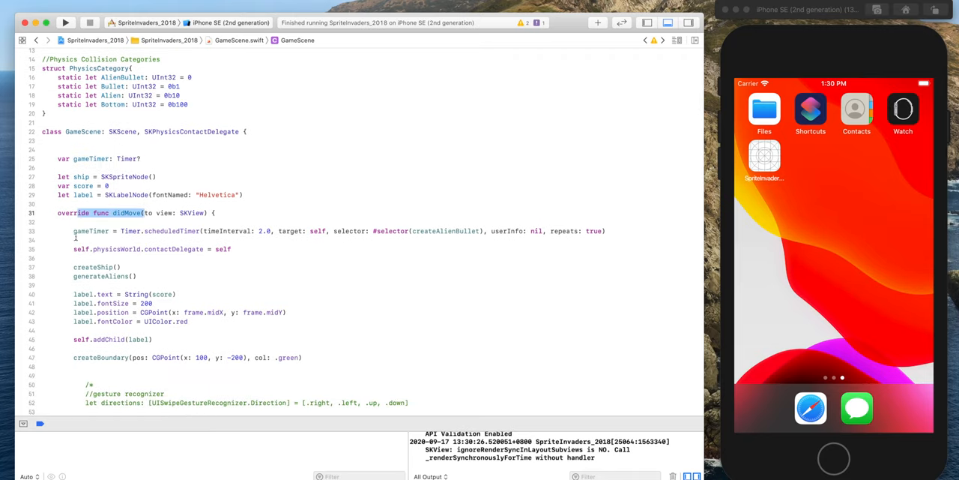
double_click(90, 231)
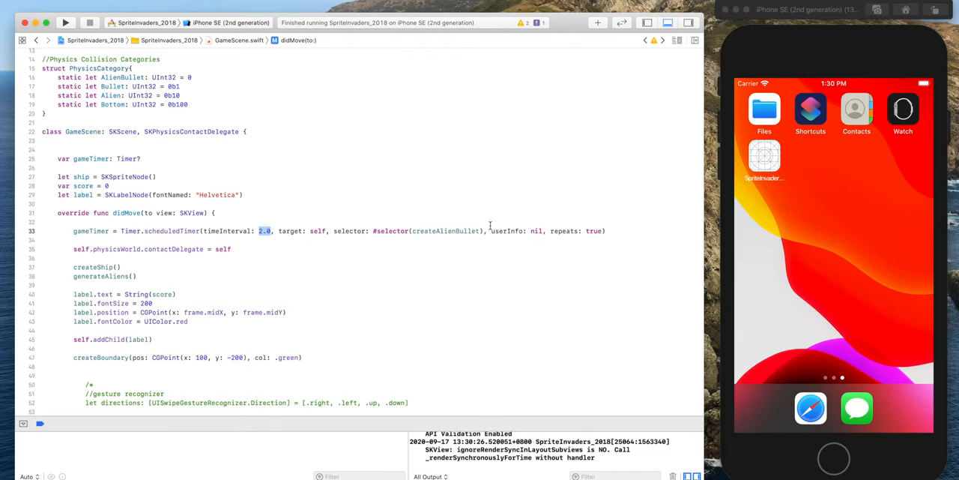
double_click(447, 231)
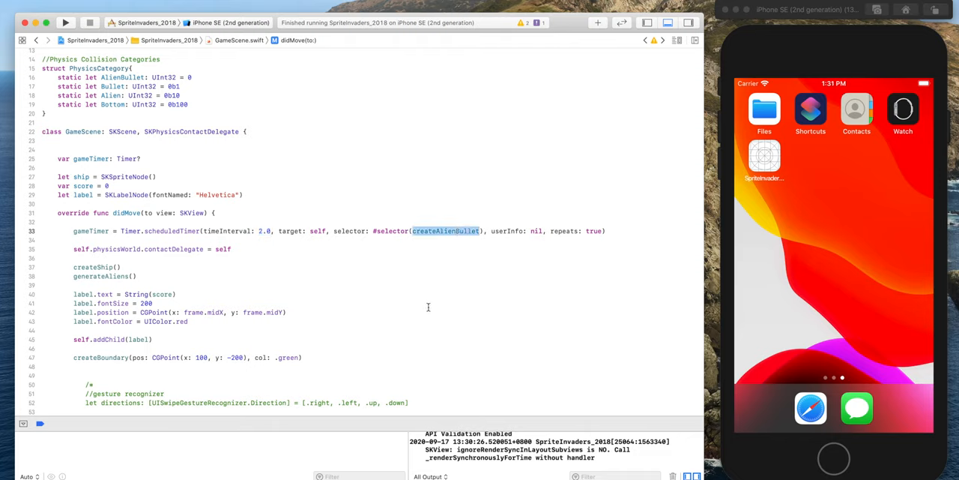
mouse_move(444, 270)
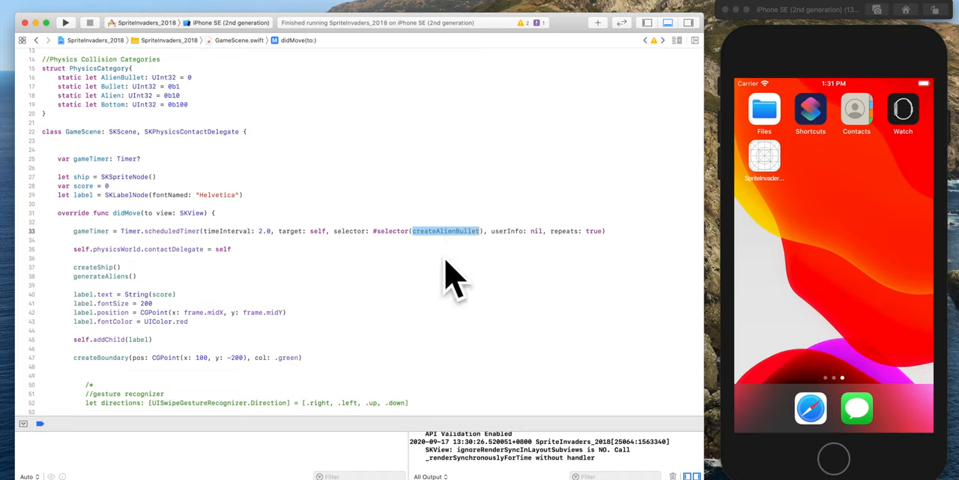
mouse_move(375, 237)
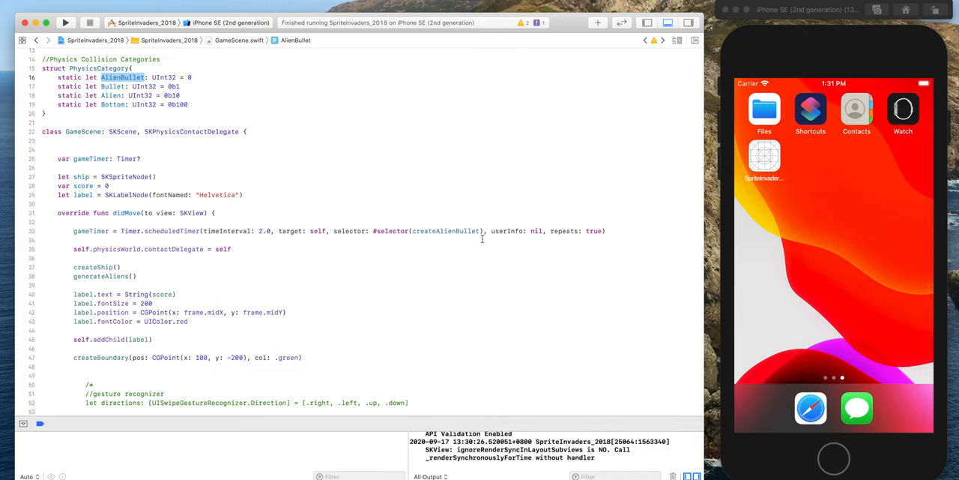
mouse_move(501, 278)
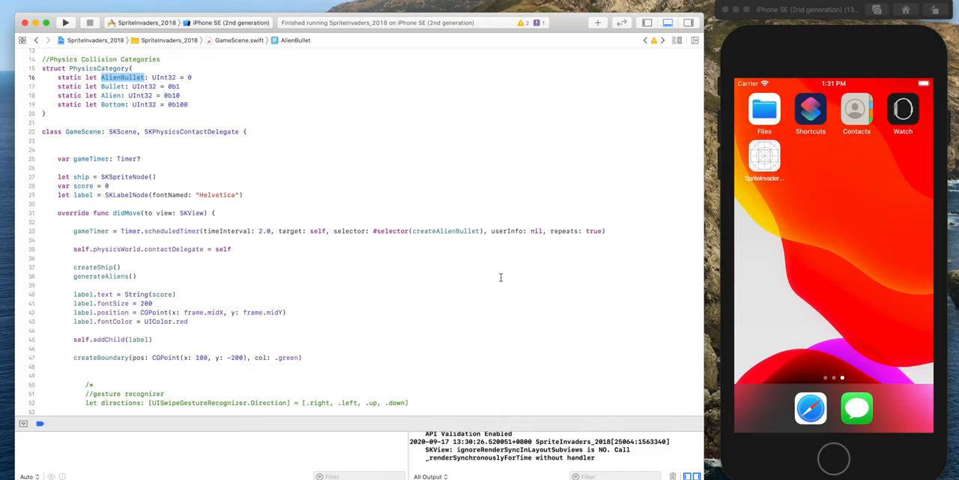
Scroll GameScene.swift past createShip, generateAliens and createBoundary to createAlienBullet.
scroll("down", 3)
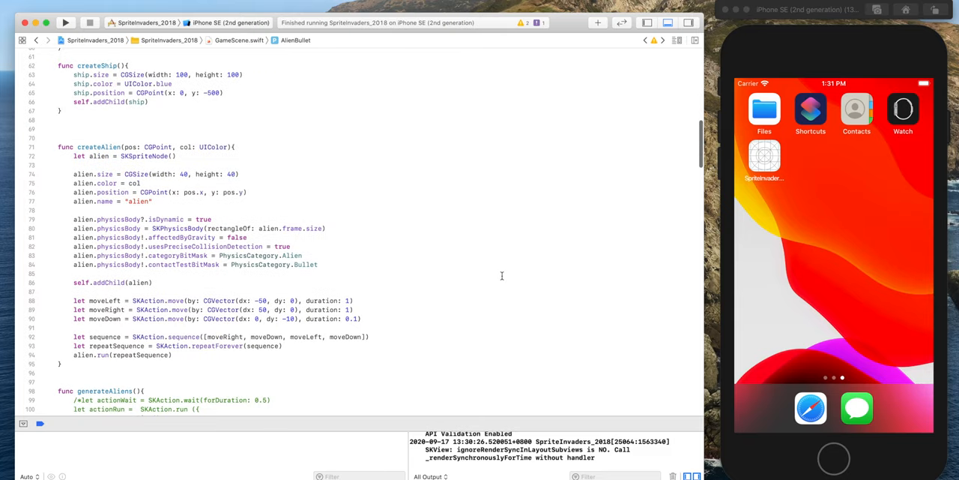
scroll("down", 3)
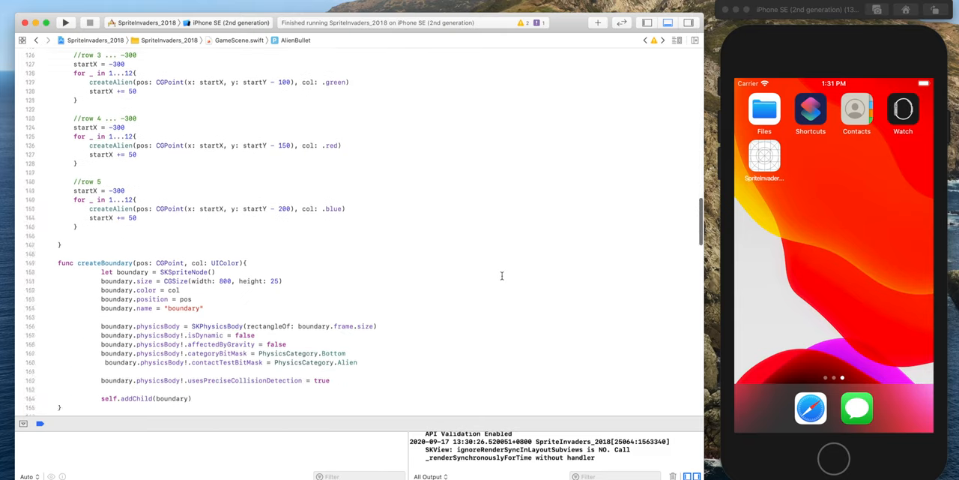
scroll("down", 3)
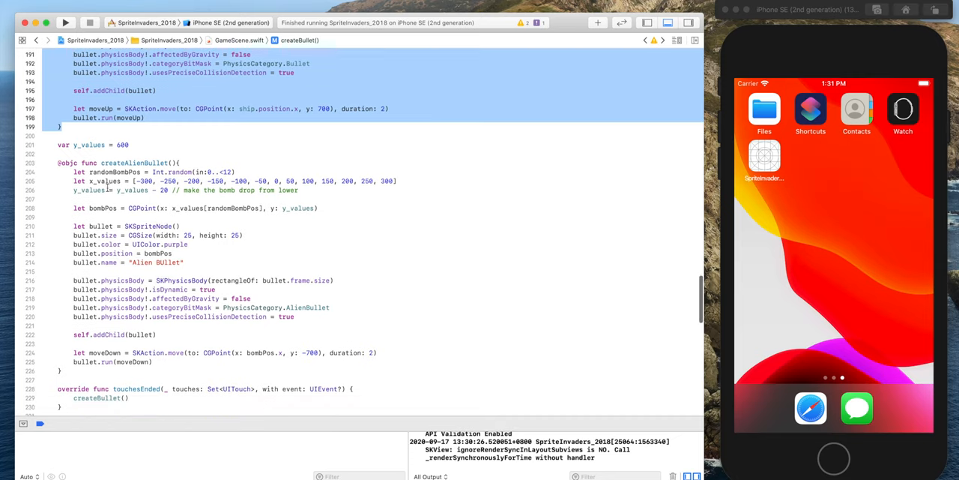
left_click(135, 162)
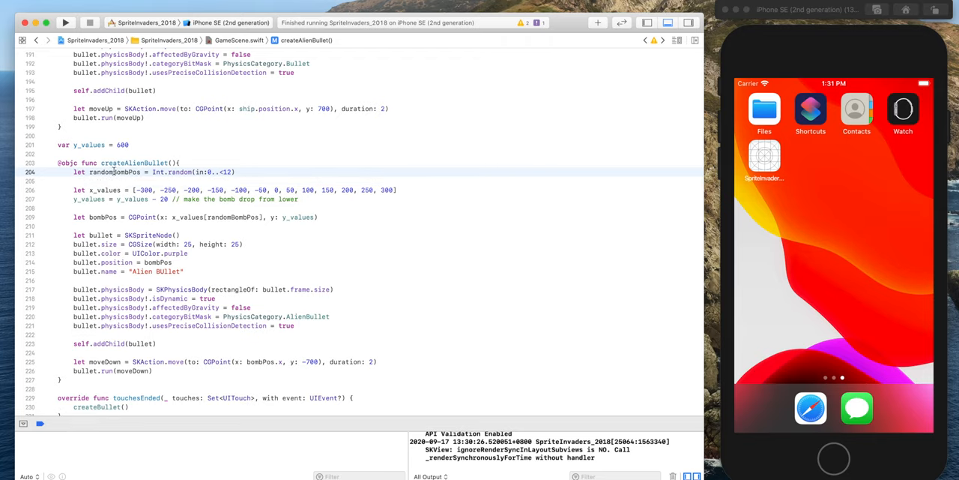
double_click(114, 173)
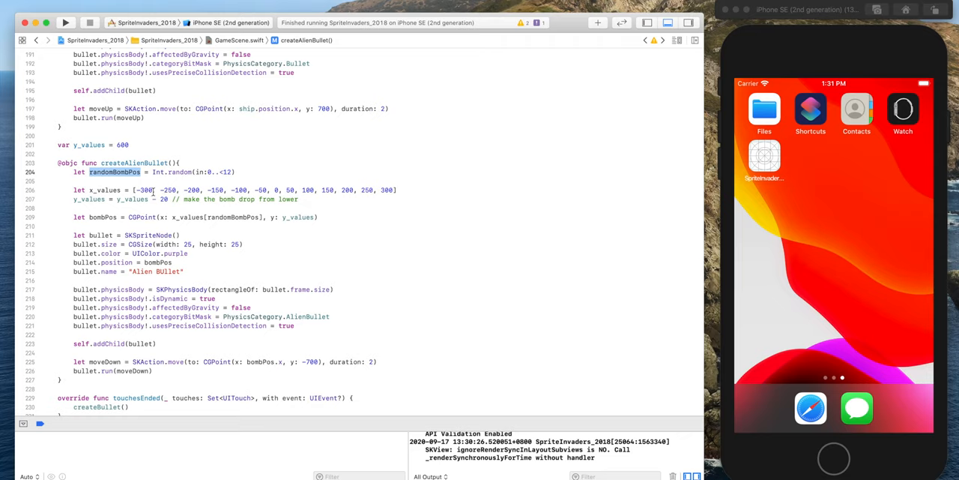
double_click(168, 189)
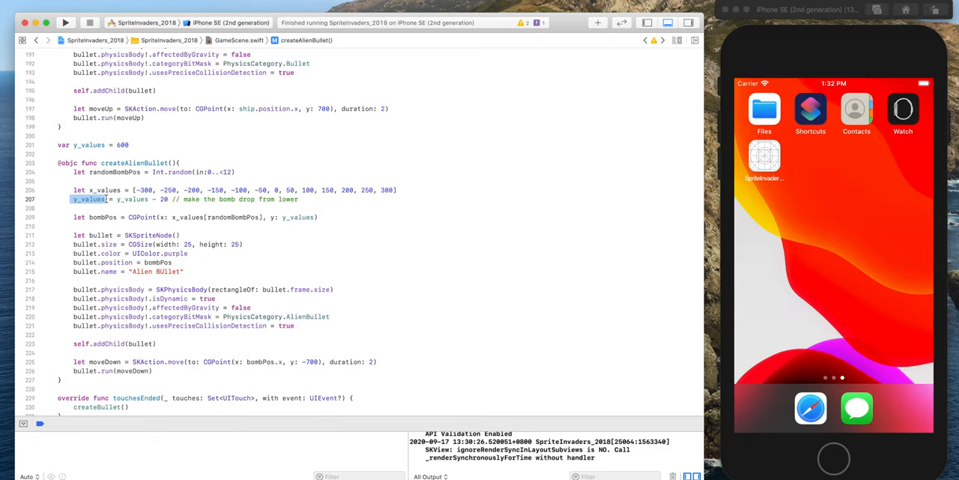
left_click(123, 144)
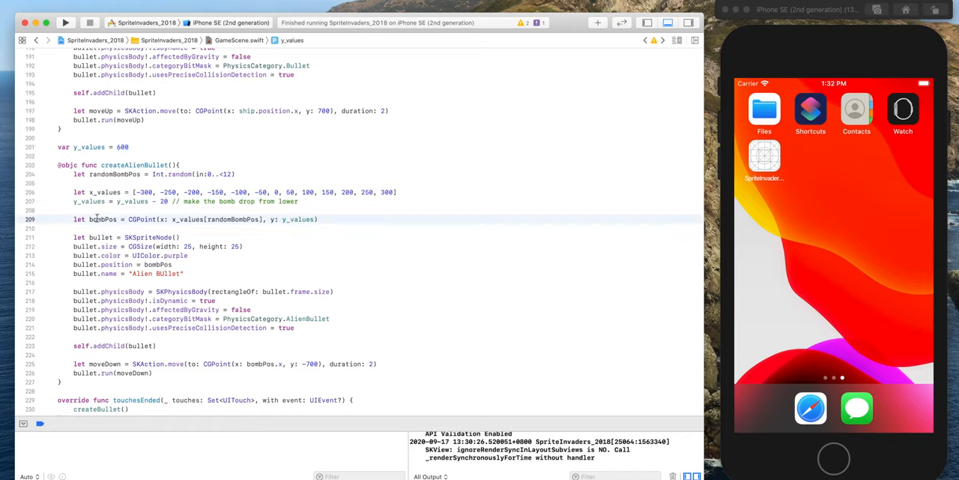
double_click(141, 219)
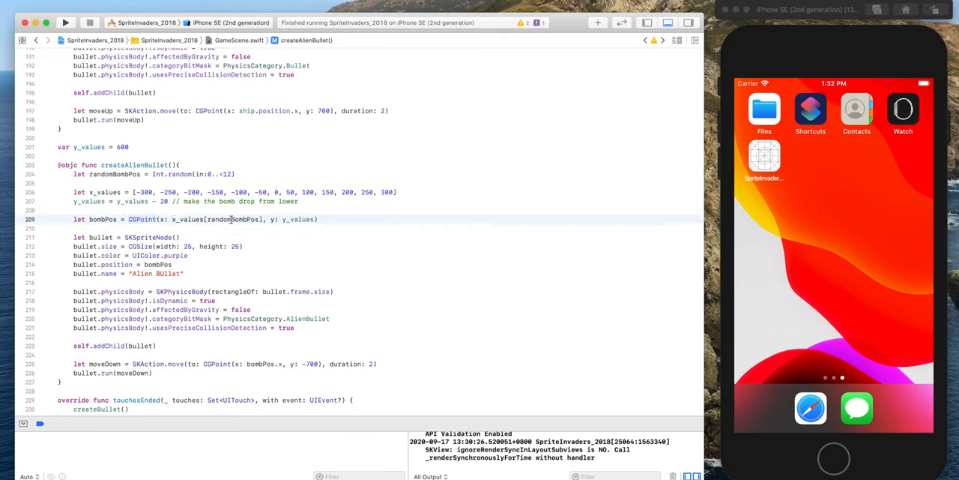
double_click(234, 218)
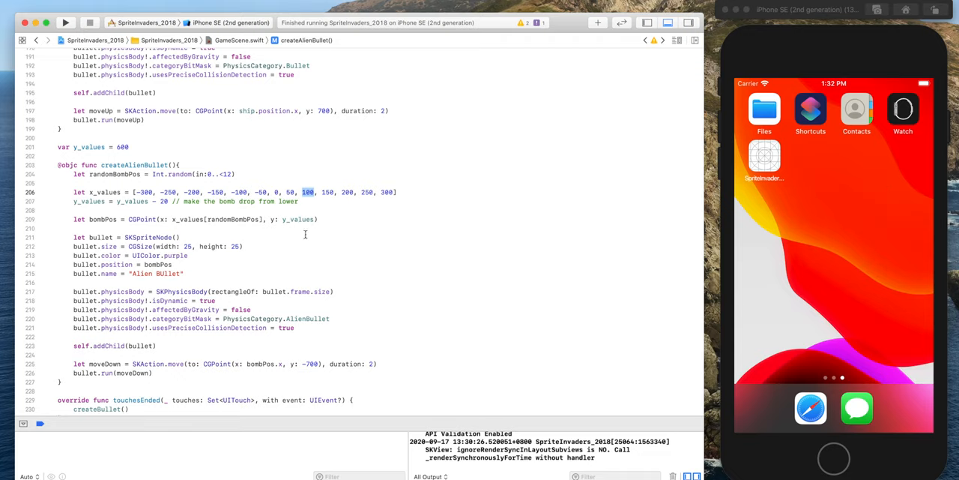
double_click(297, 219)
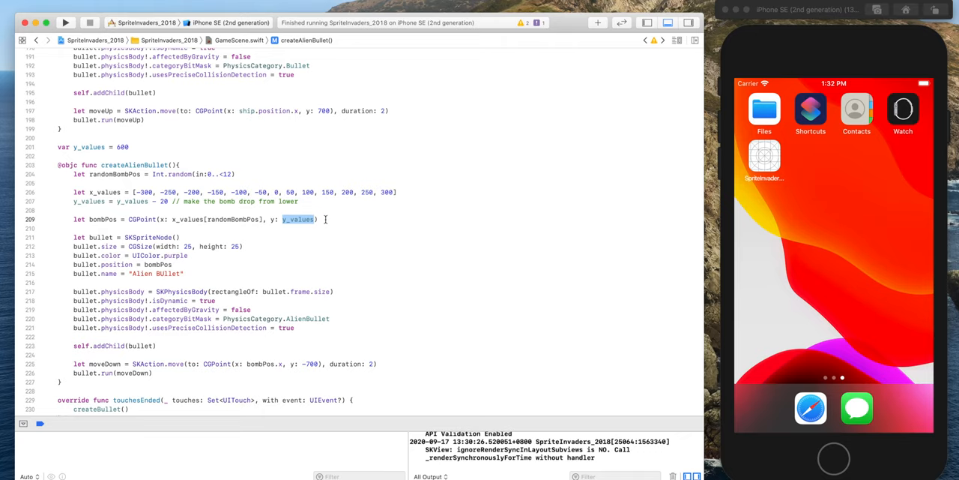
scroll("down", 3)
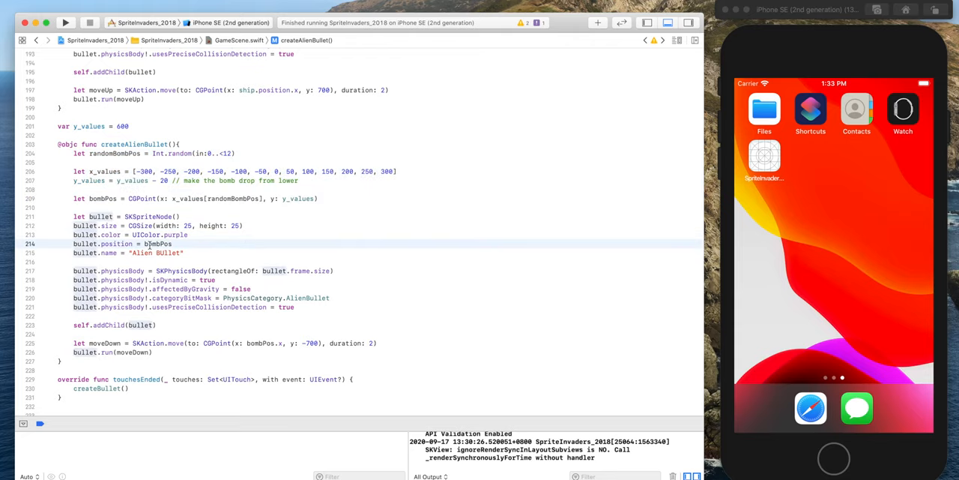
Highlight moveDown's bombPos.x and -700 destination, then rebuild and run the game.
double_click(157, 243)
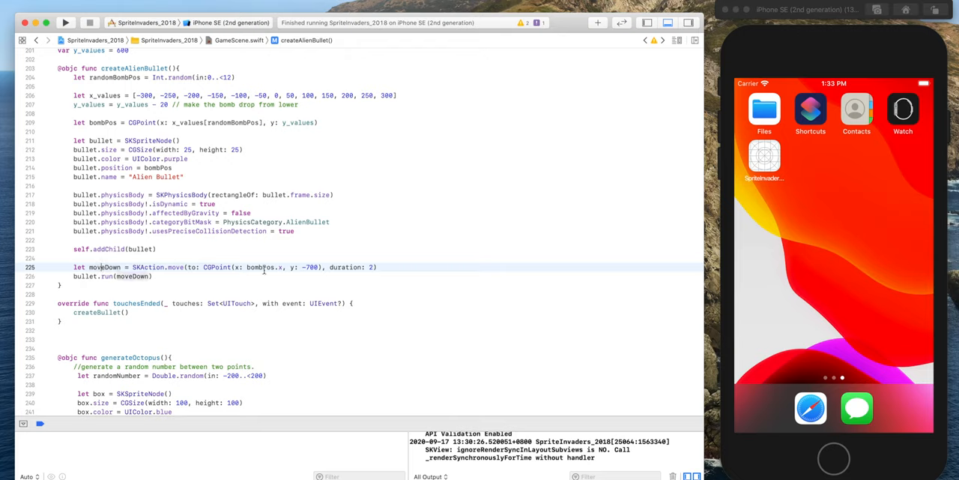
double_click(261, 267)
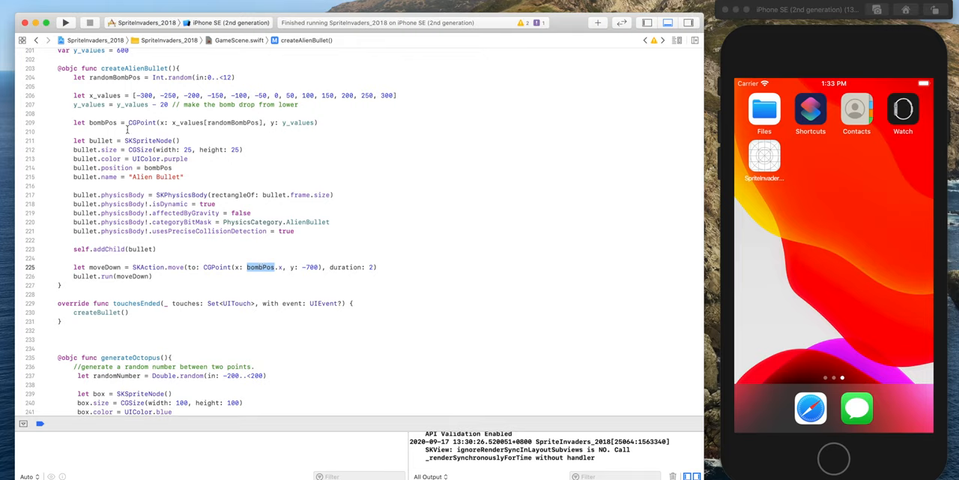
double_click(261, 267)
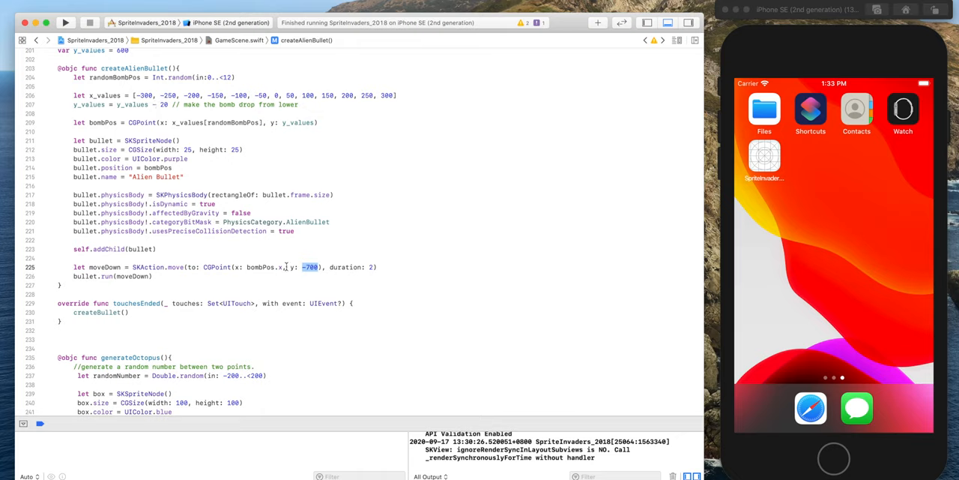
scroll("down", 3)
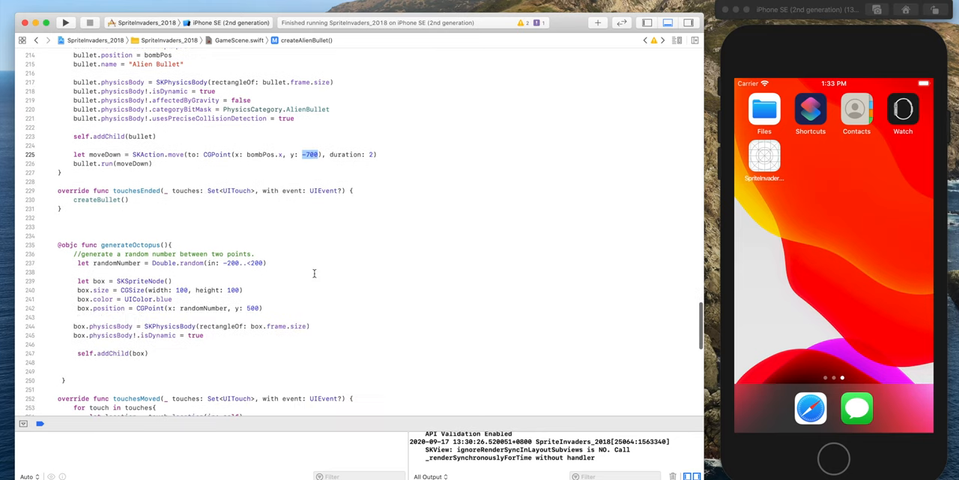
left_click(74, 24)
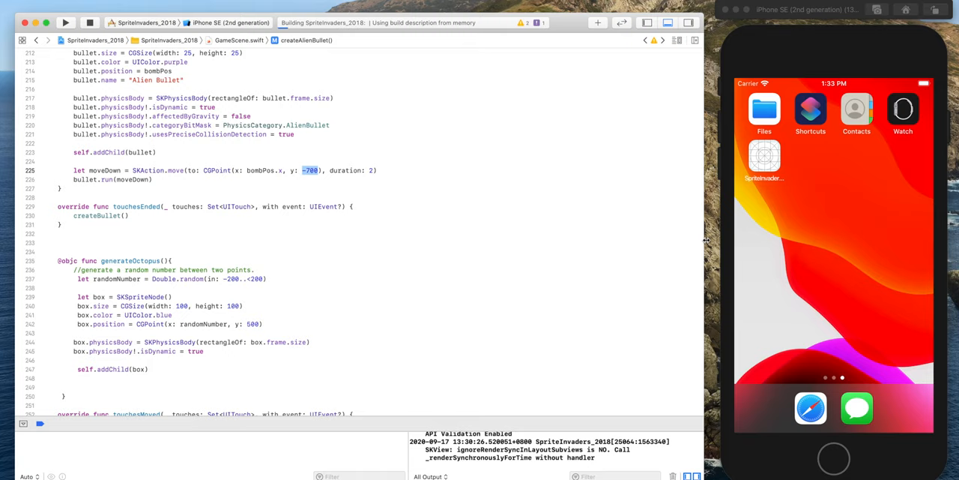
mouse_move(577, 280)
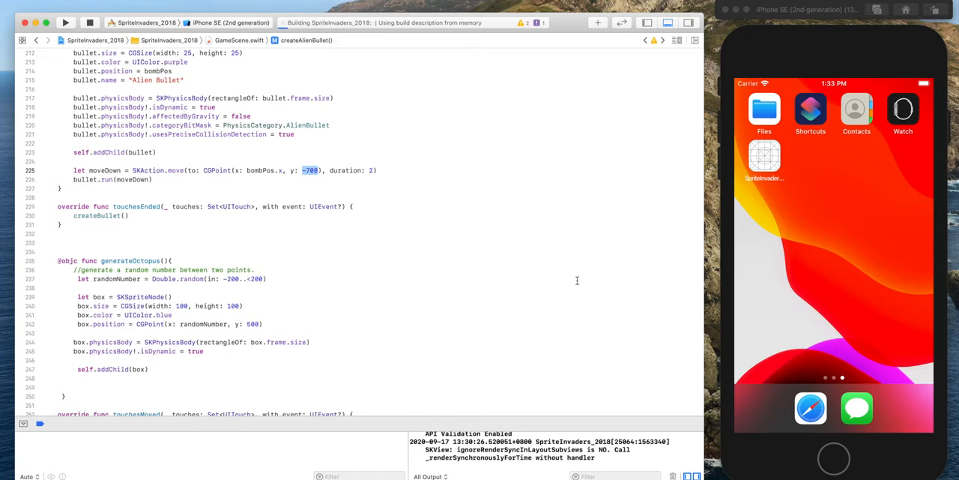